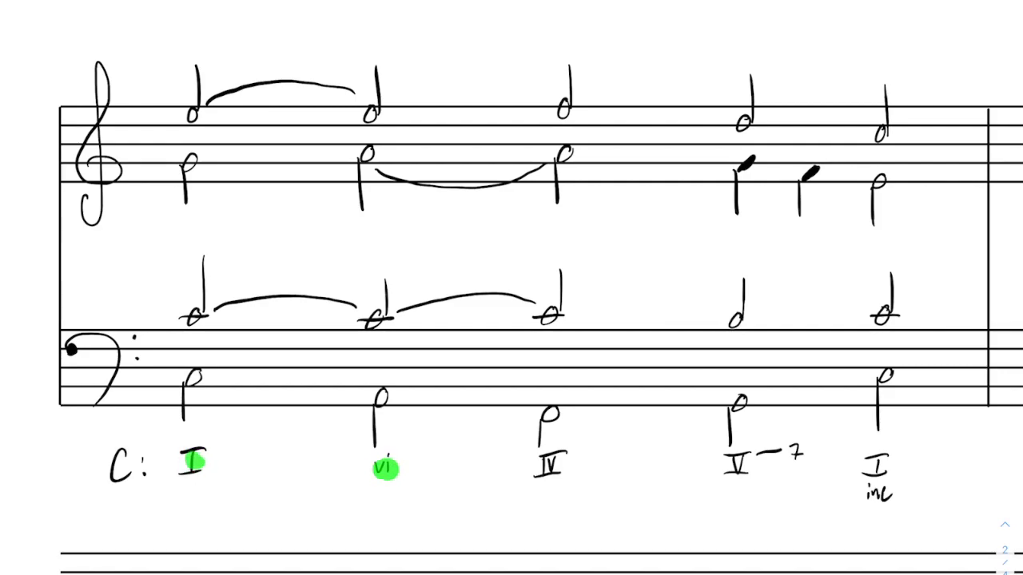
Write blue applied chords V4/3 of vi, V4/3 of III and V6/5 of IV between the chord numerals.
click(547, 463)
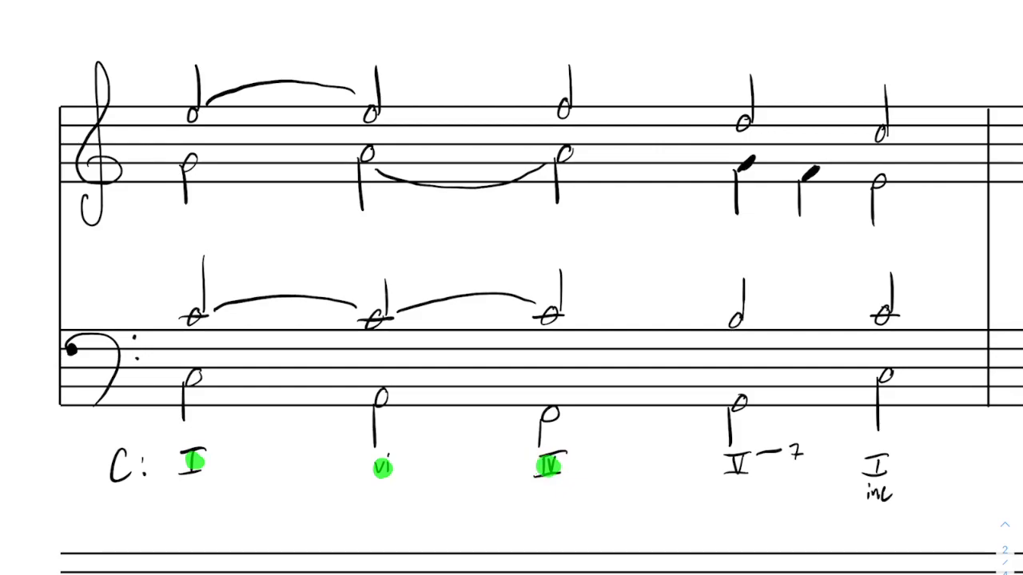
drag(735, 464, 823, 492)
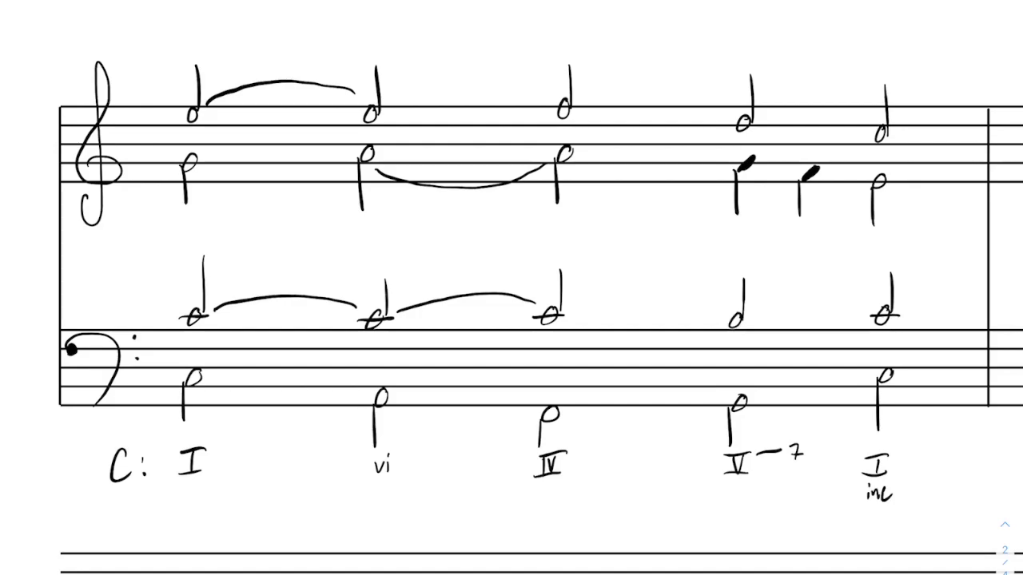
drag(264, 488, 288, 456)
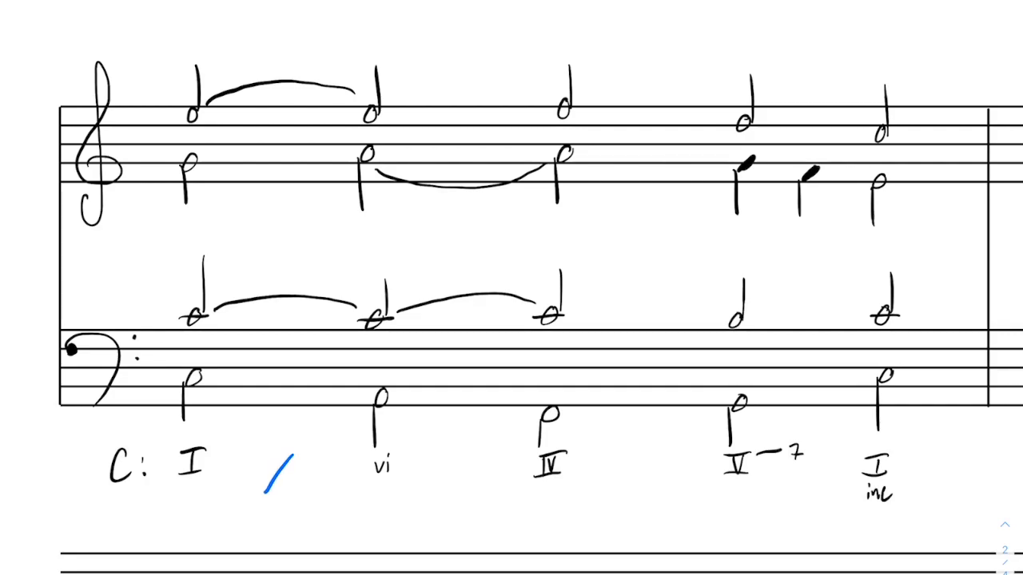
text(vi)
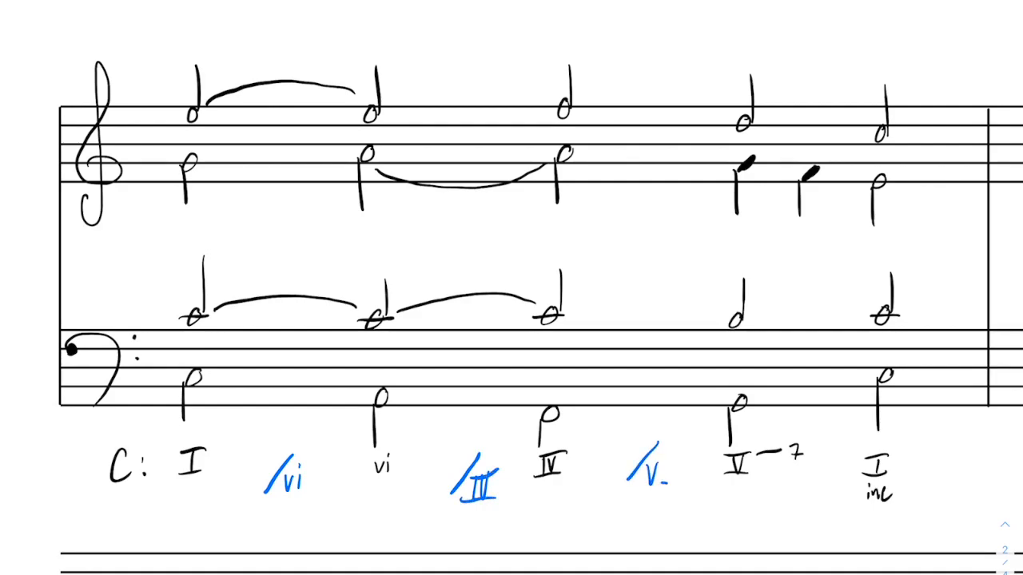
drag(188, 380, 247, 383)
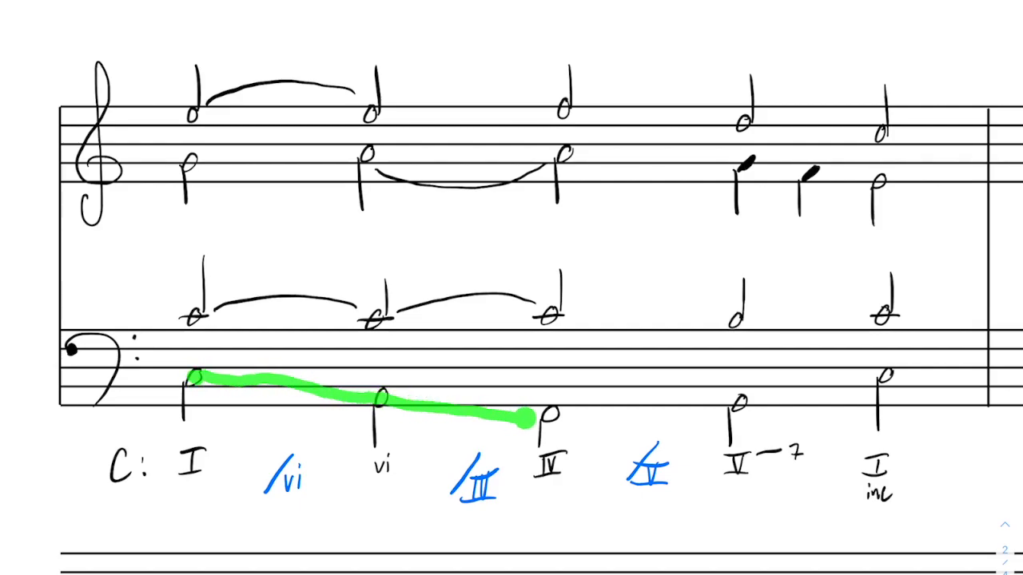
drag(527, 419, 887, 376)
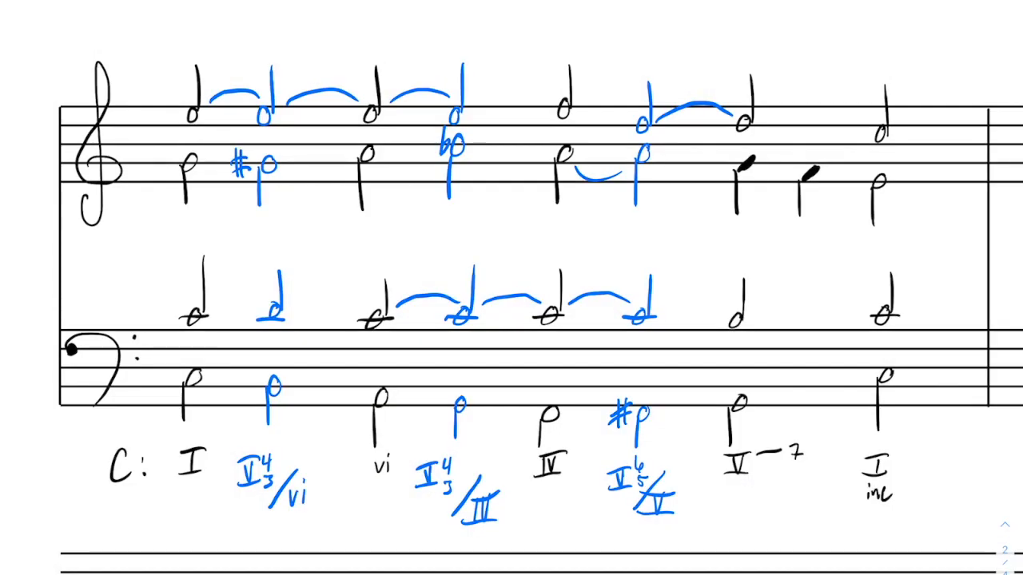
click(256, 476)
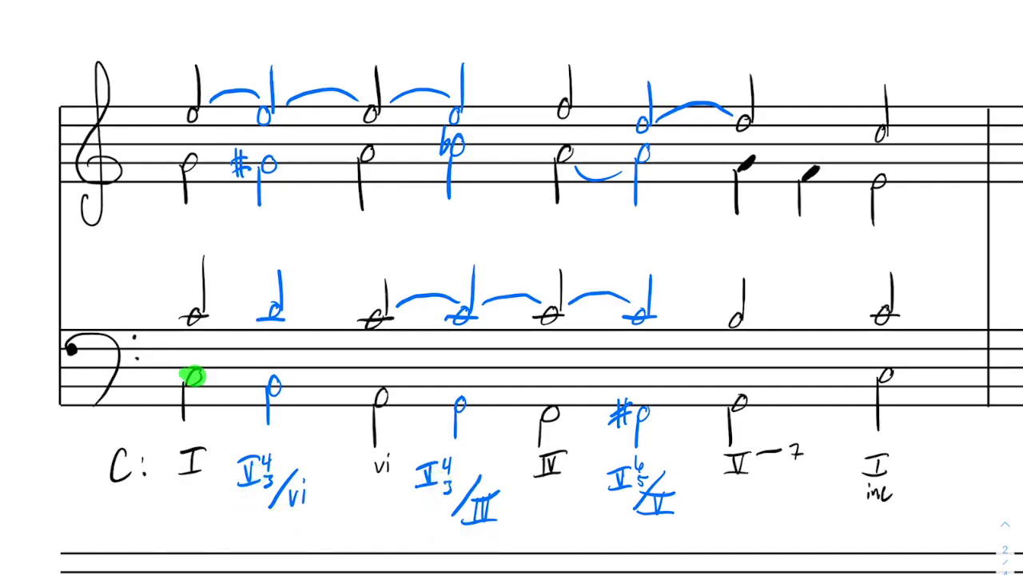
drag(192, 379, 296, 387)
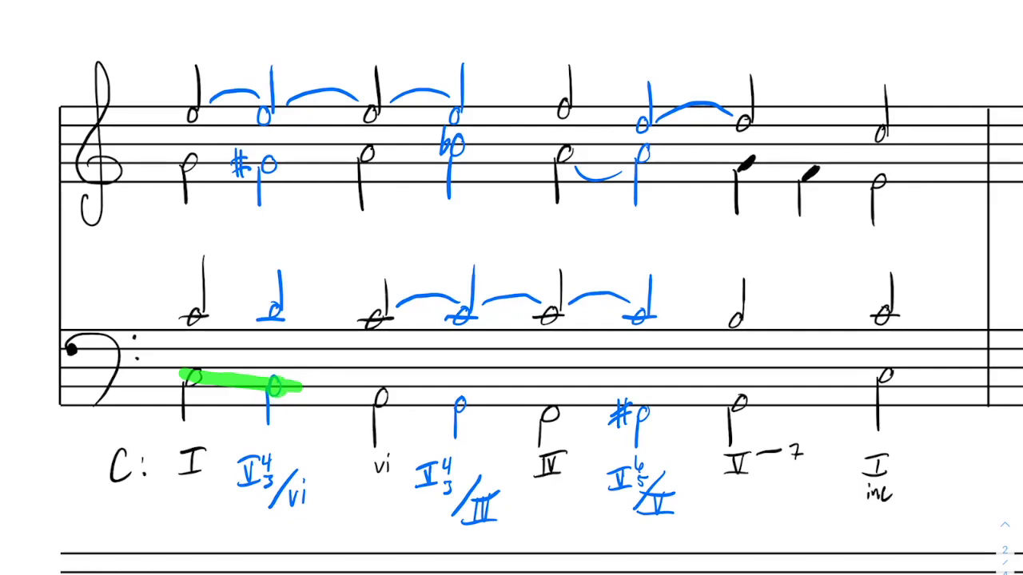
drag(276, 388, 383, 400)
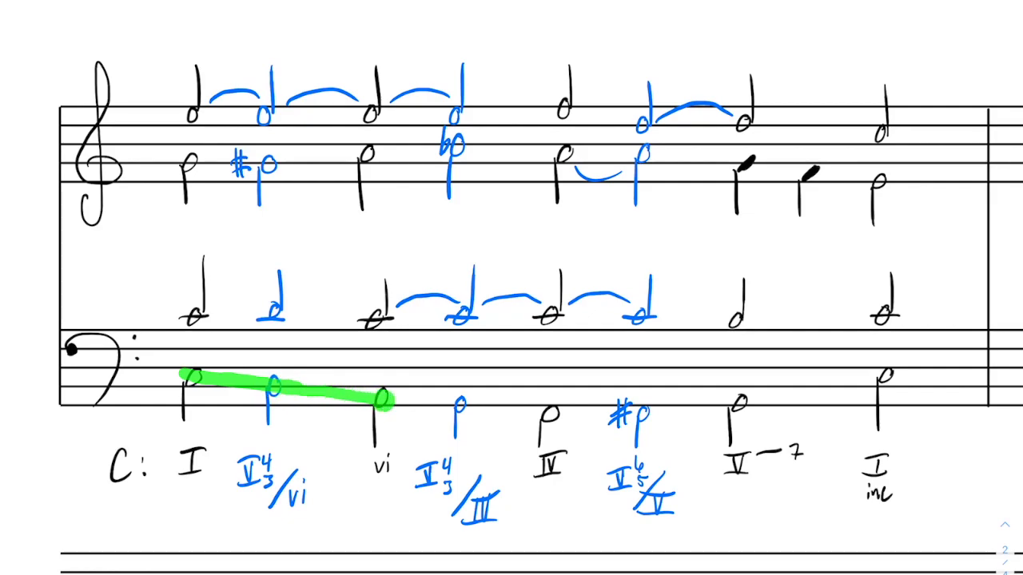
drag(387, 399, 551, 419)
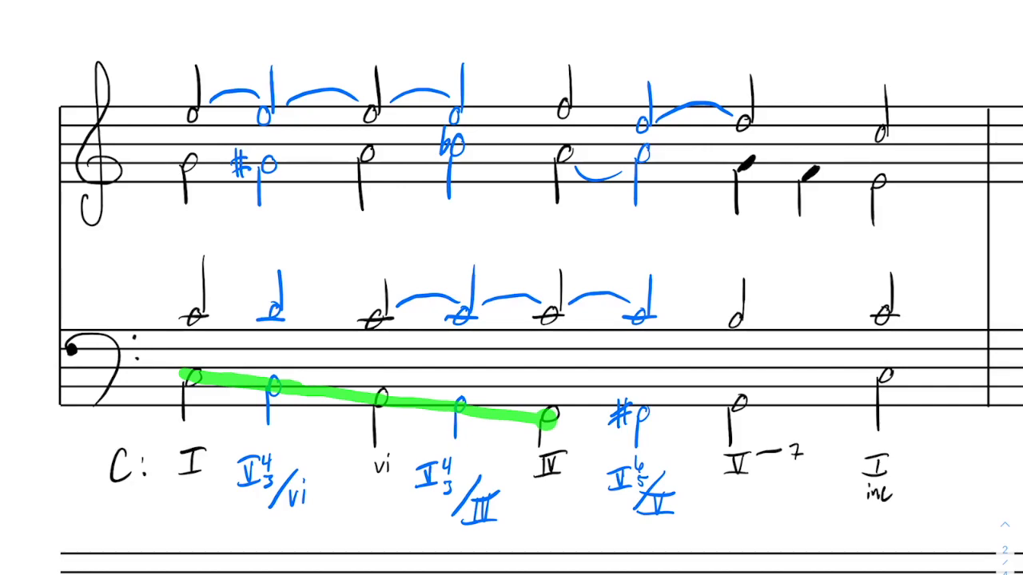
drag(548, 415, 559, 459)
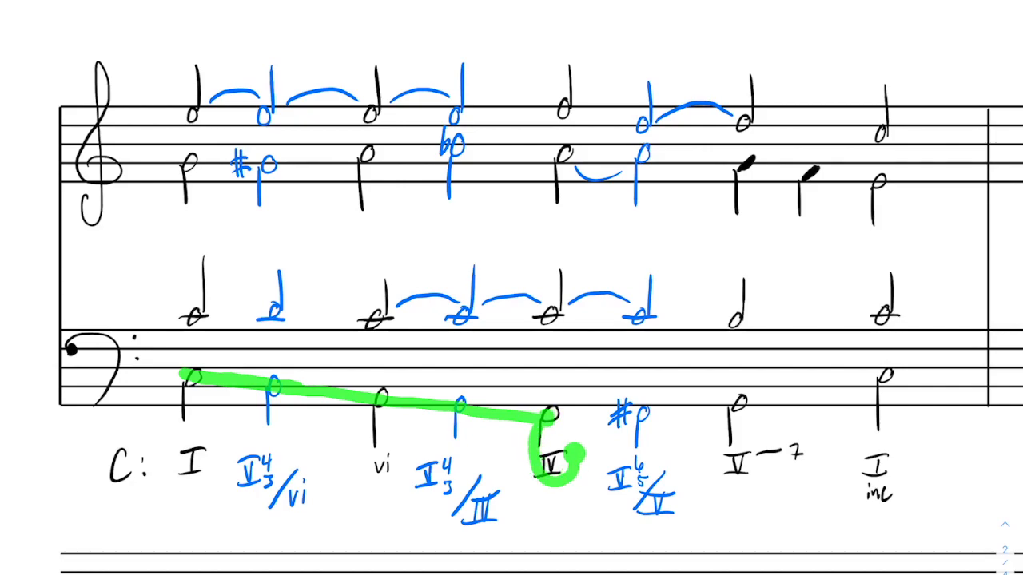
drag(528, 424, 559, 479)
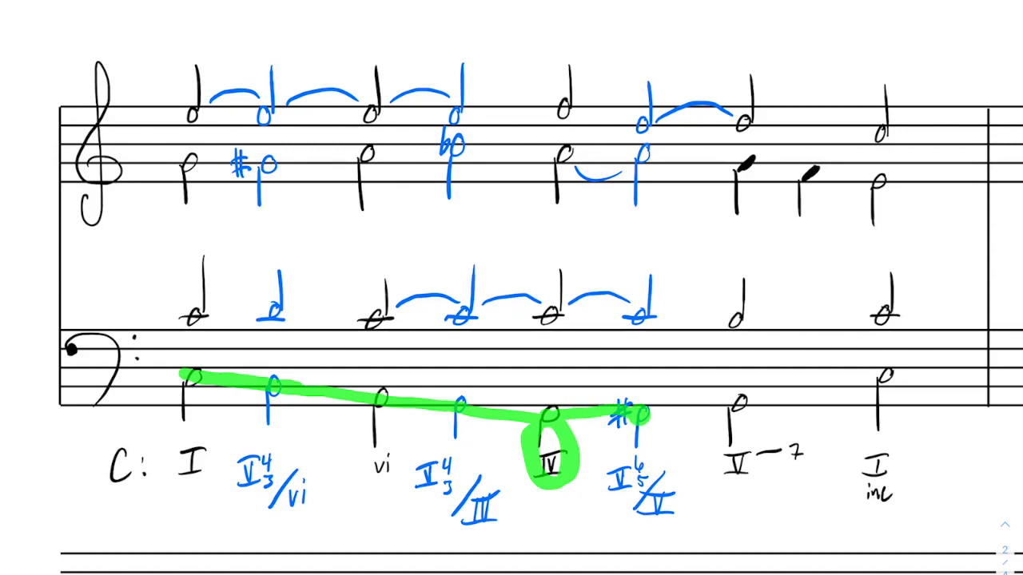
drag(631, 411, 739, 404)
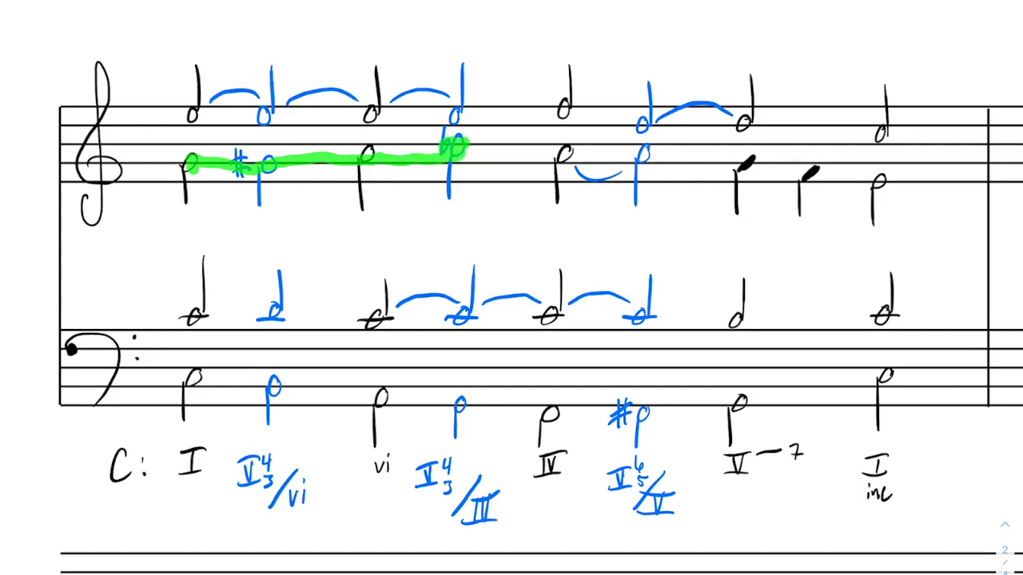
drag(454, 147, 428, 459)
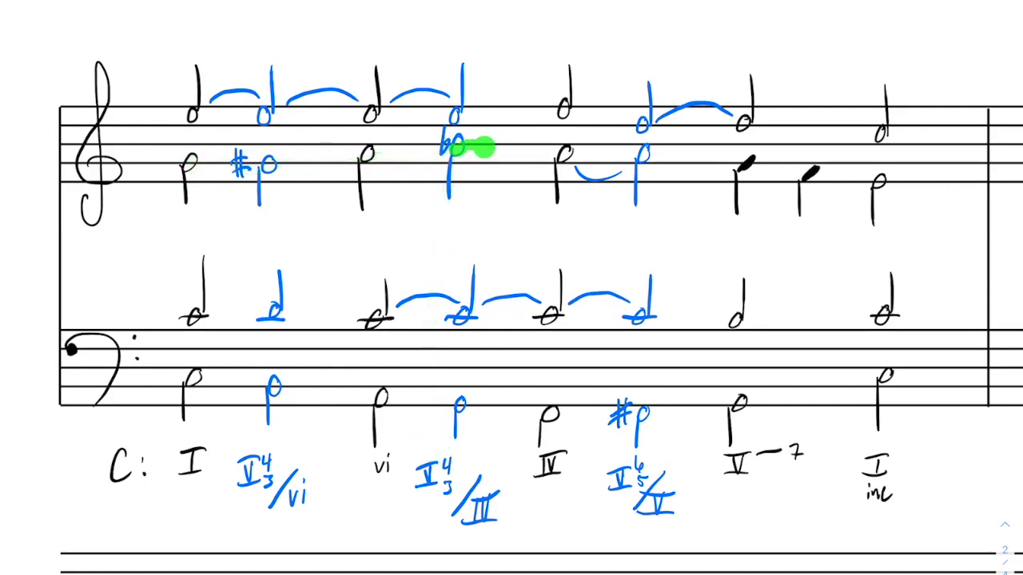
drag(471, 148, 751, 164)
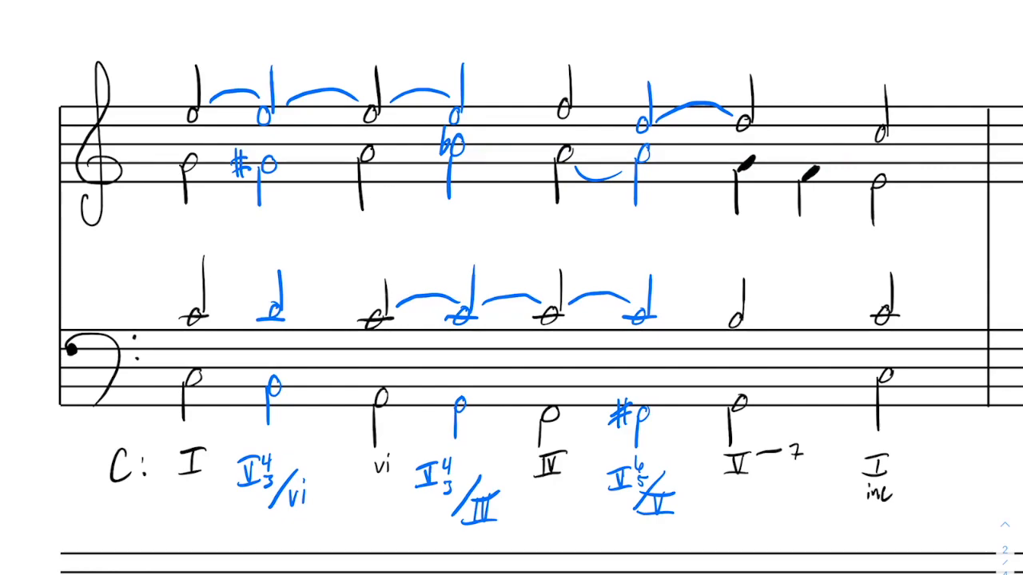
click(565, 110)
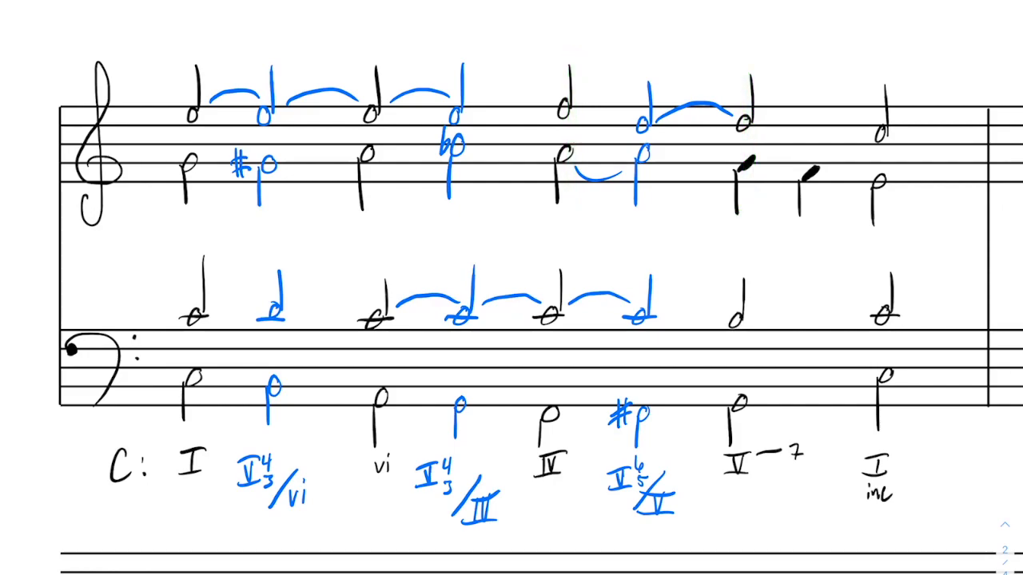
drag(639, 112, 639, 492)
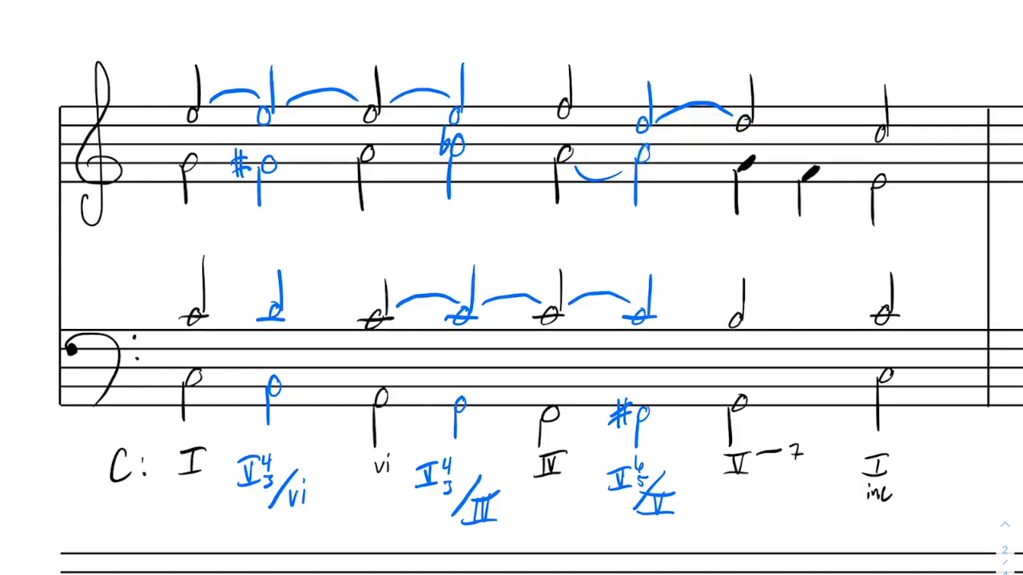
click(624, 475)
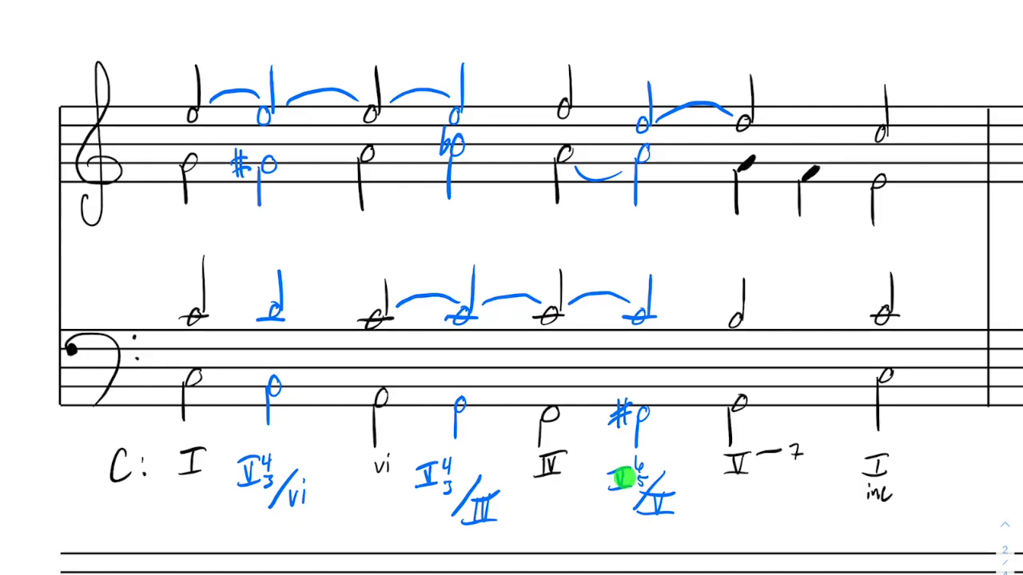
click(626, 477)
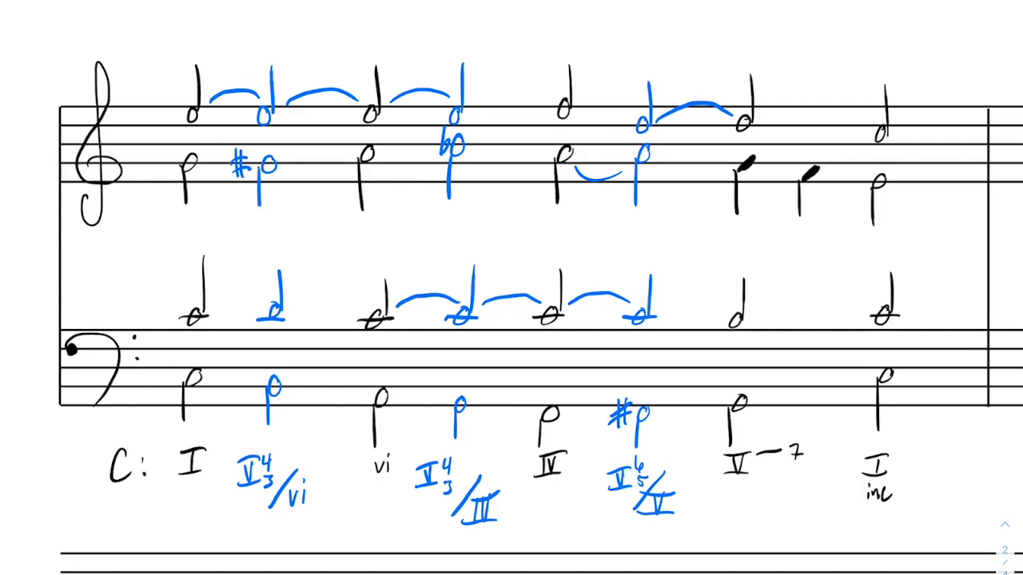